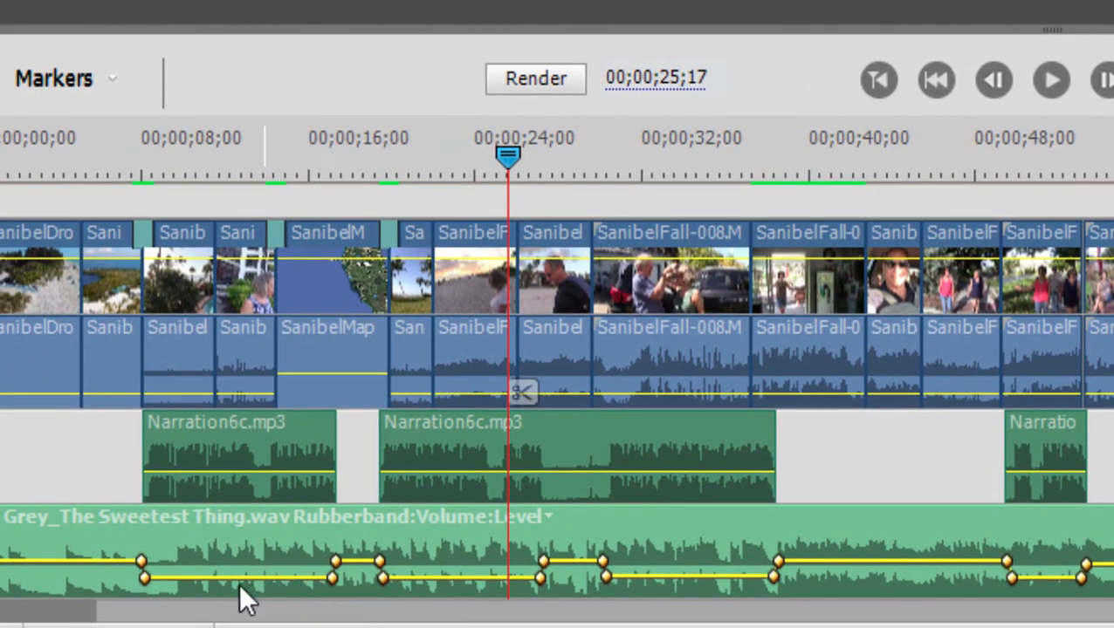
pyautogui.moveTo(178, 580)
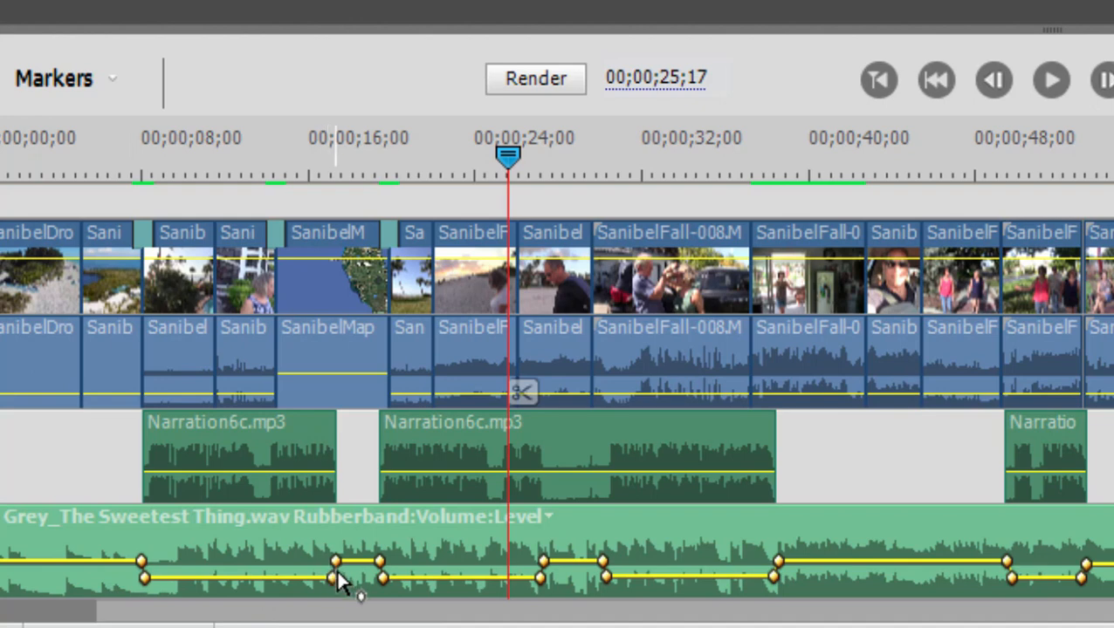
pyautogui.moveTo(370, 524)
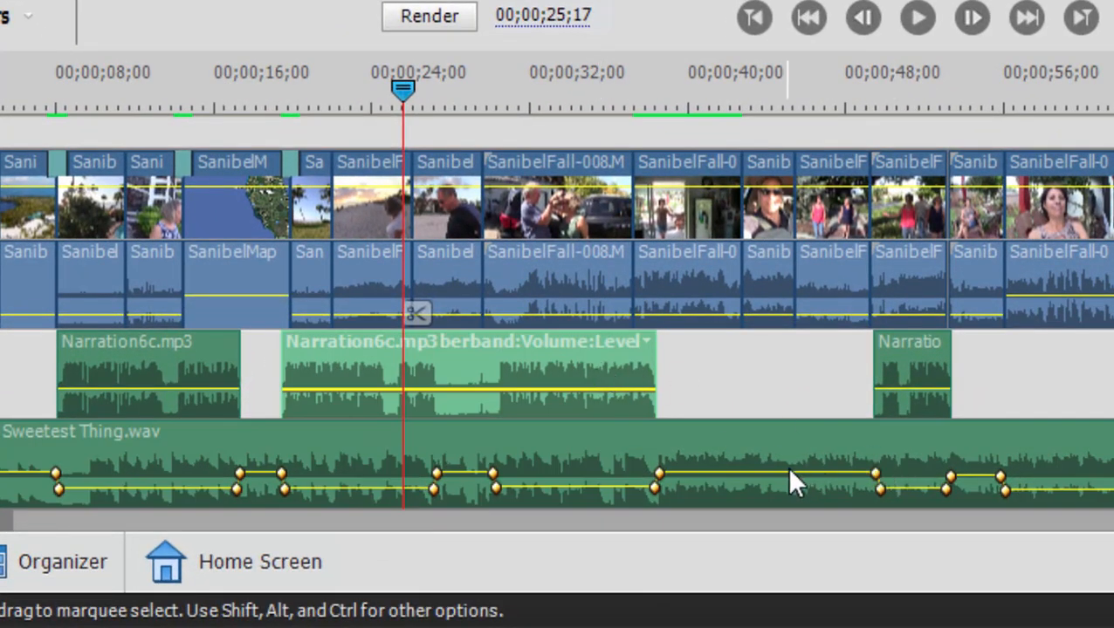
pyautogui.moveTo(794, 482)
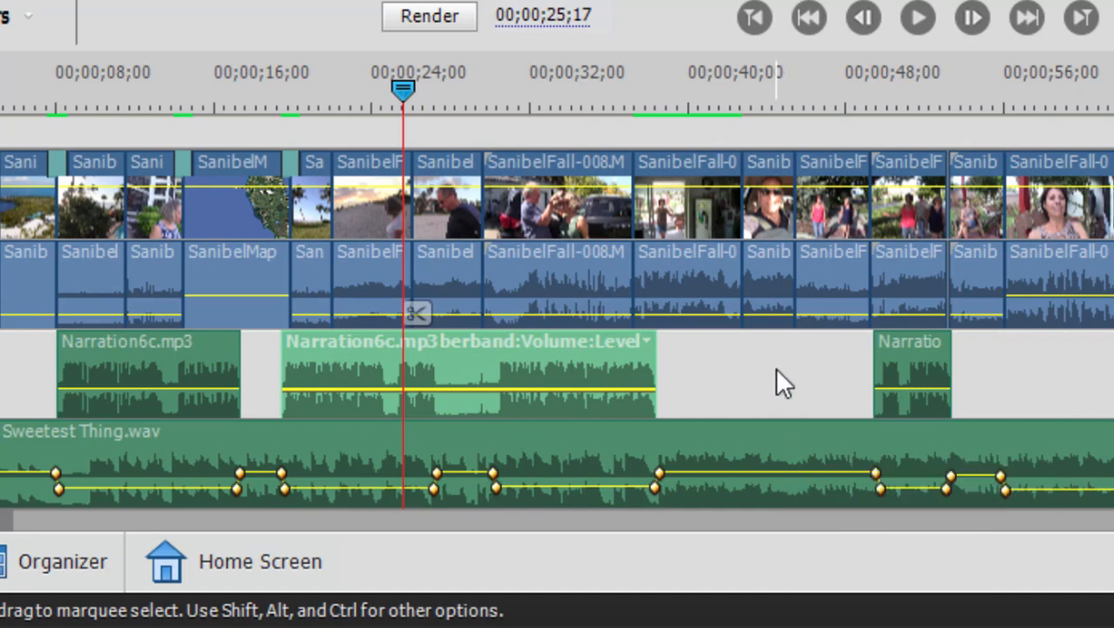
pyautogui.moveTo(663, 391)
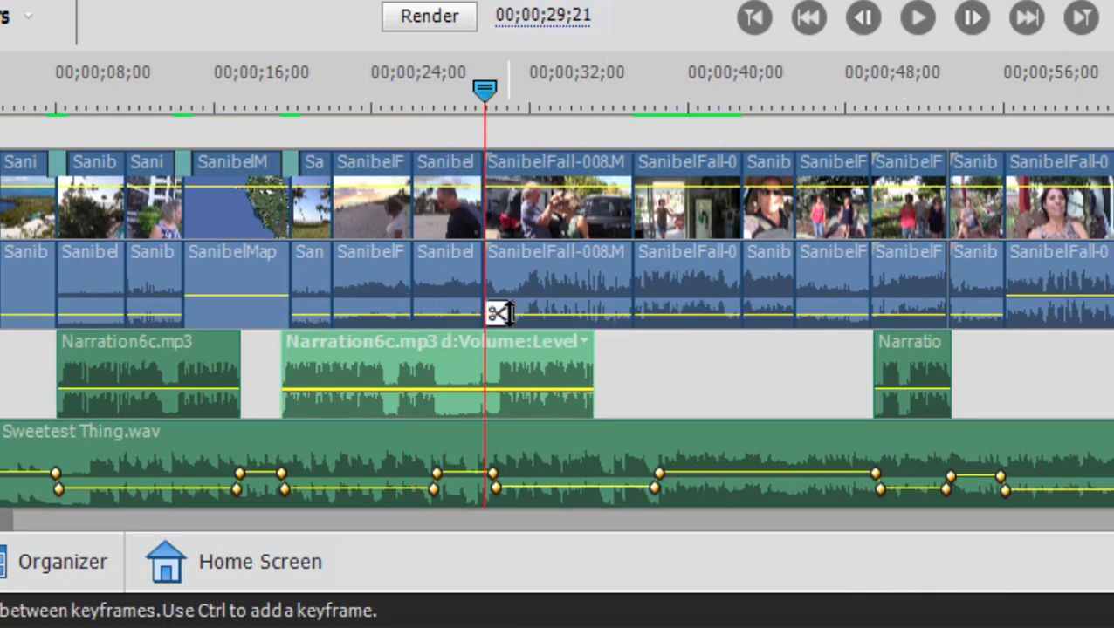
# - Split the narration clip at 29;21, slide its right piece later, and move the playhead to 39;20
pyautogui.click(498, 313)
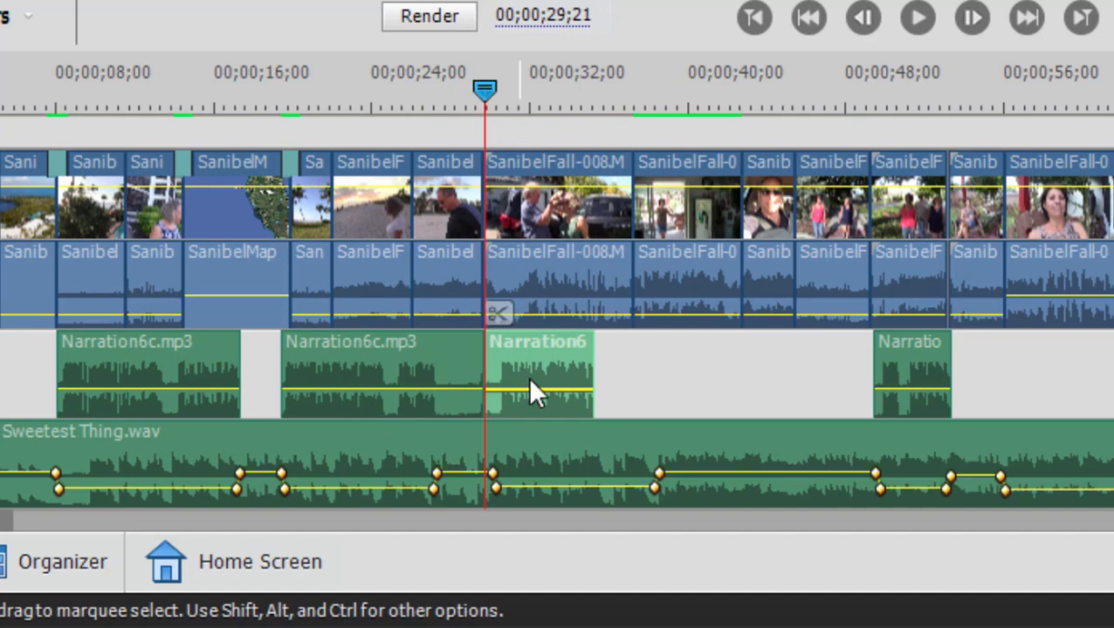
pyautogui.moveTo(537, 388); pyautogui.dragTo(628, 388)
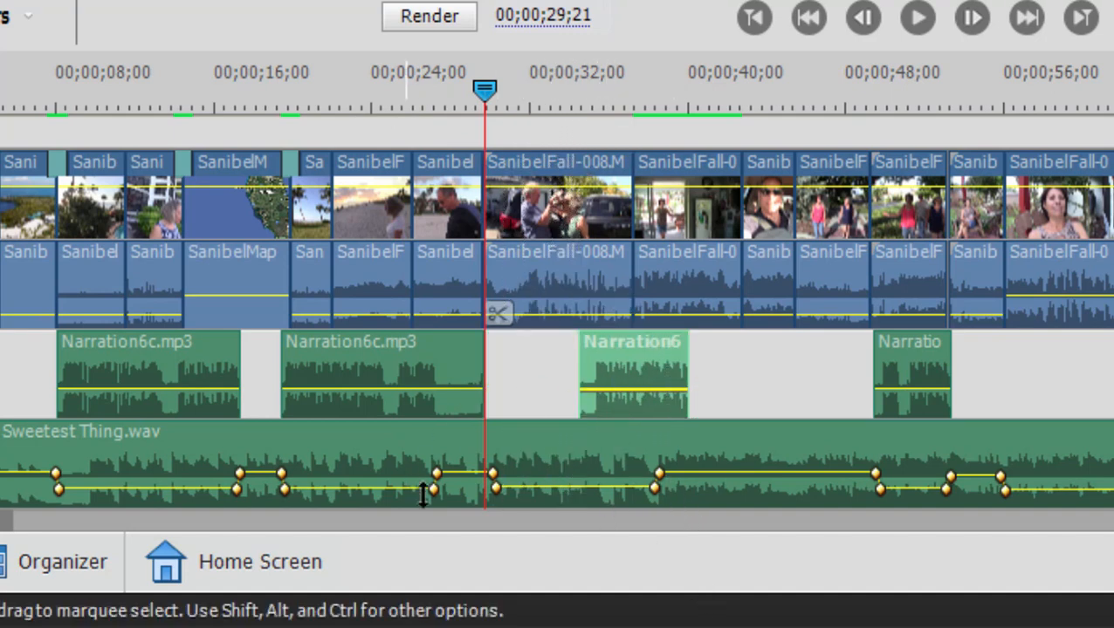
pyautogui.moveTo(939, 509)
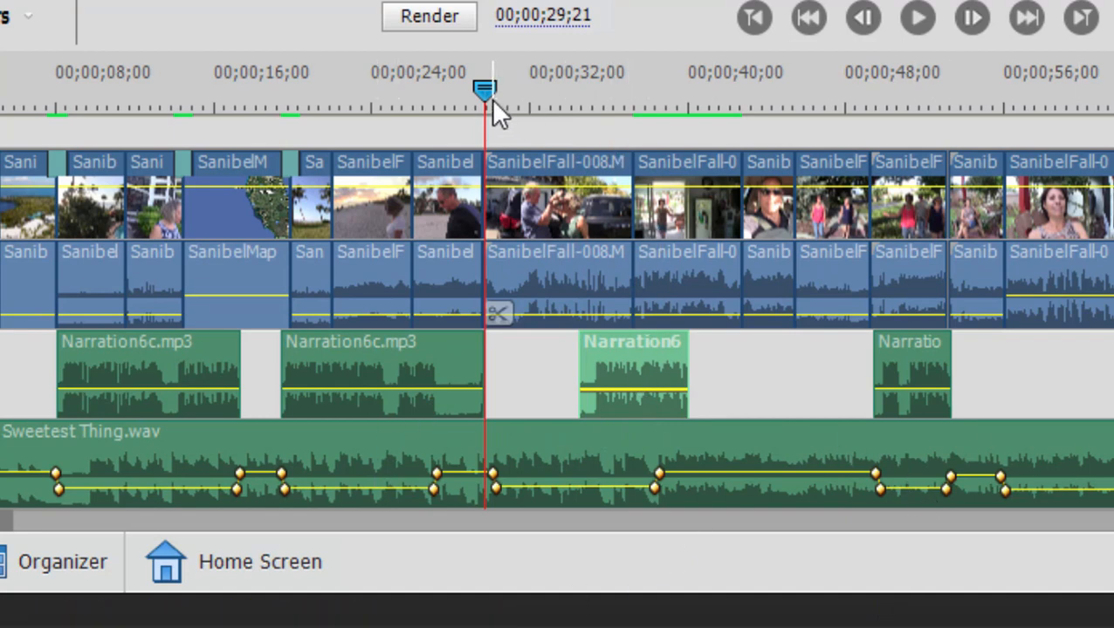
pyautogui.moveTo(485, 91); pyautogui.dragTo(679, 91)
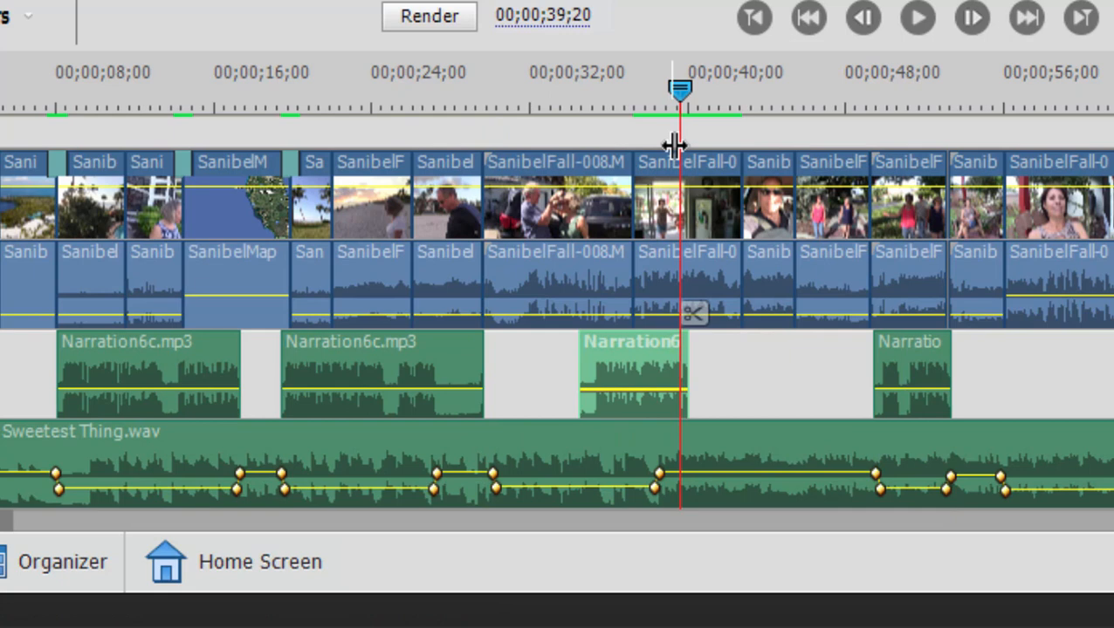
pyautogui.moveTo(485, 527)
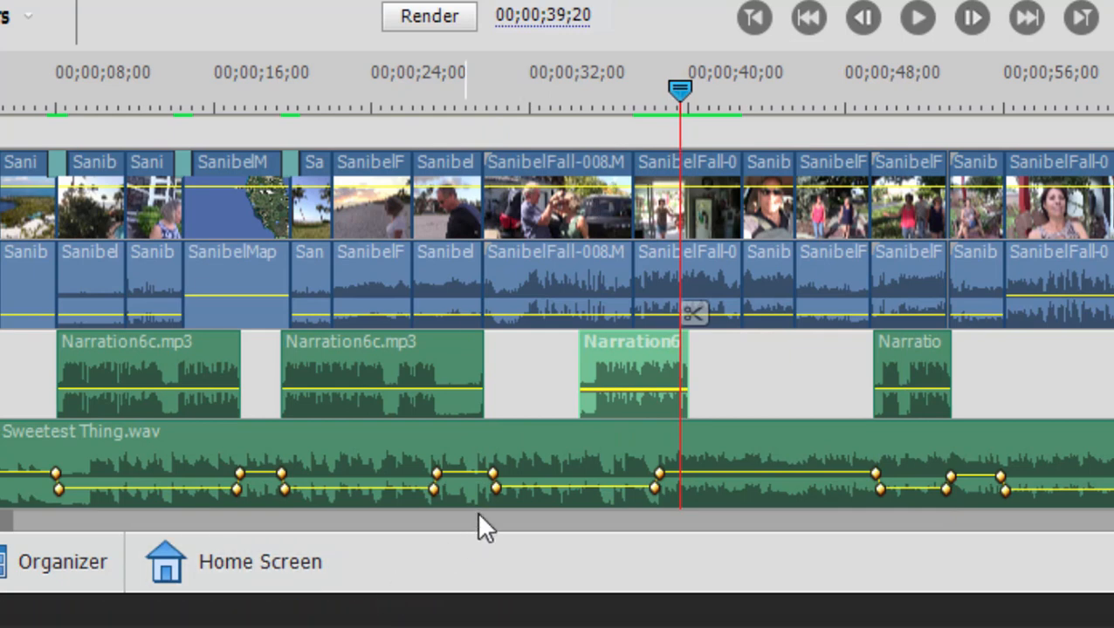
pyautogui.moveTo(492, 506)
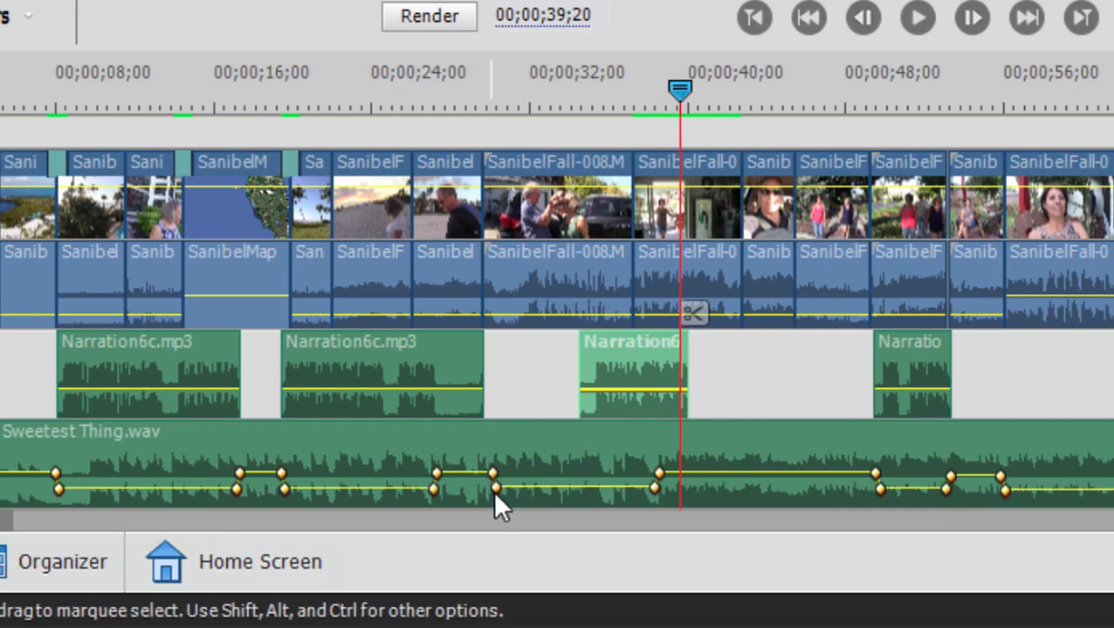
pyautogui.moveTo(663, 488)
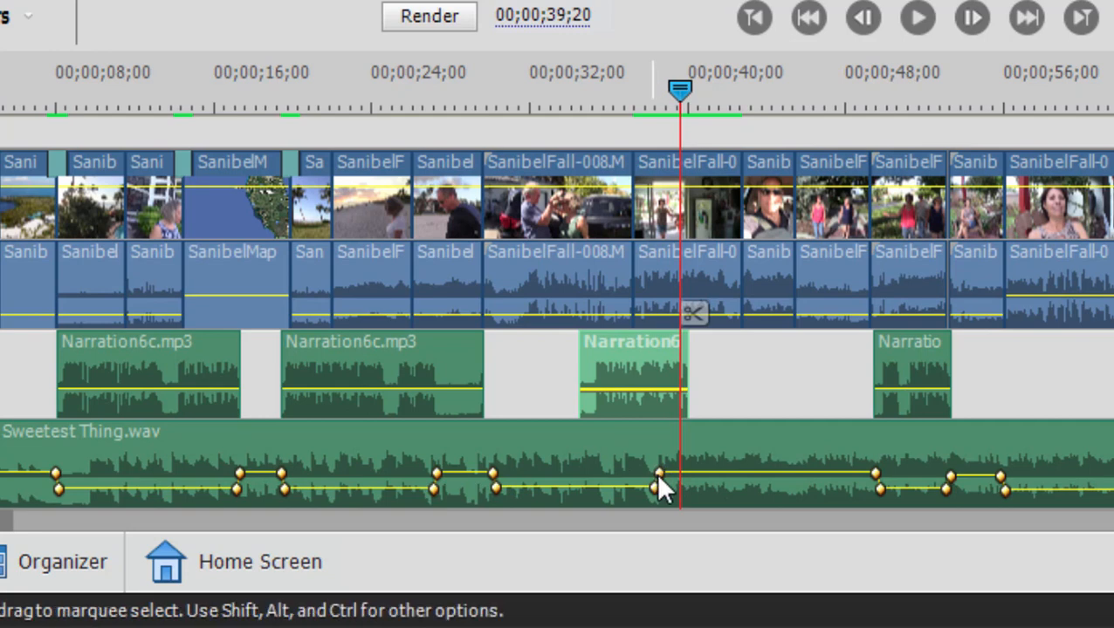
pyautogui.moveTo(611, 461)
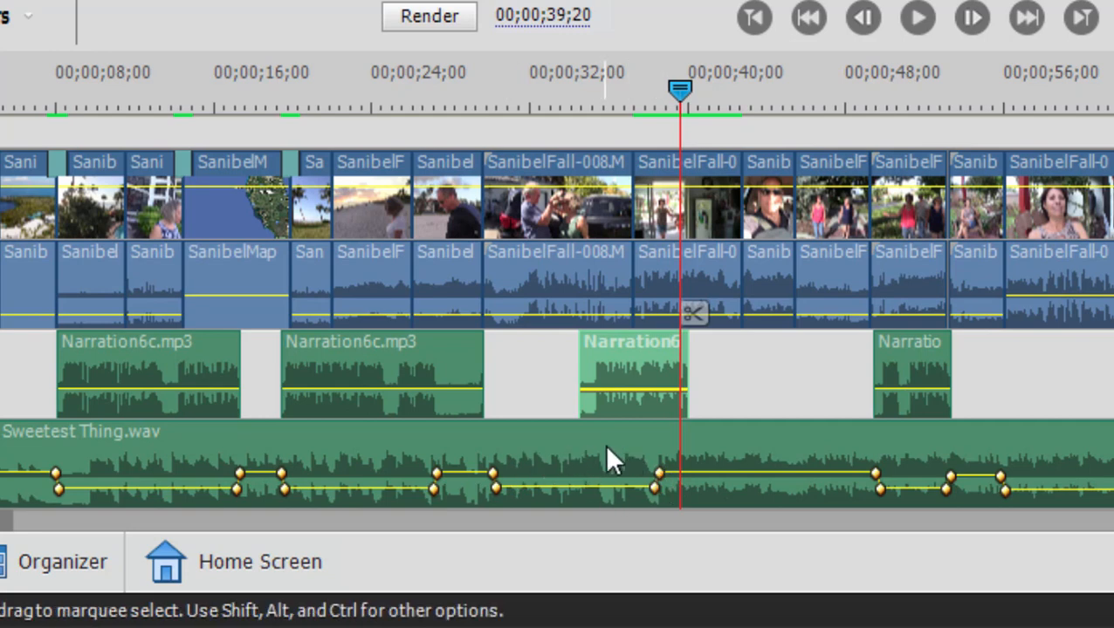
pyautogui.moveTo(642, 461)
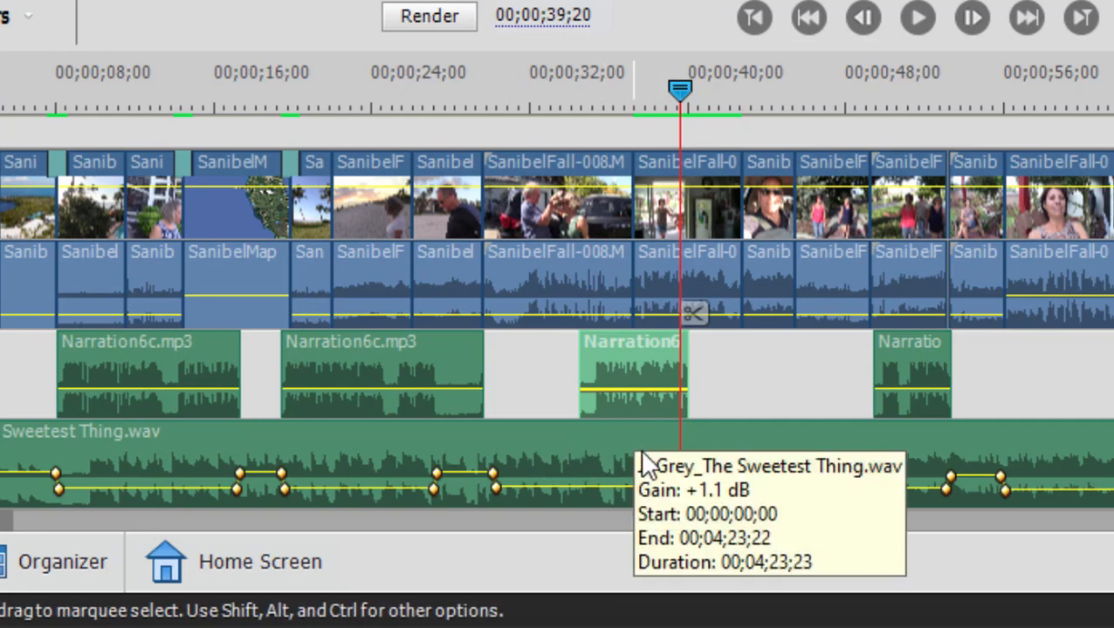
pyautogui.moveTo(702, 119)
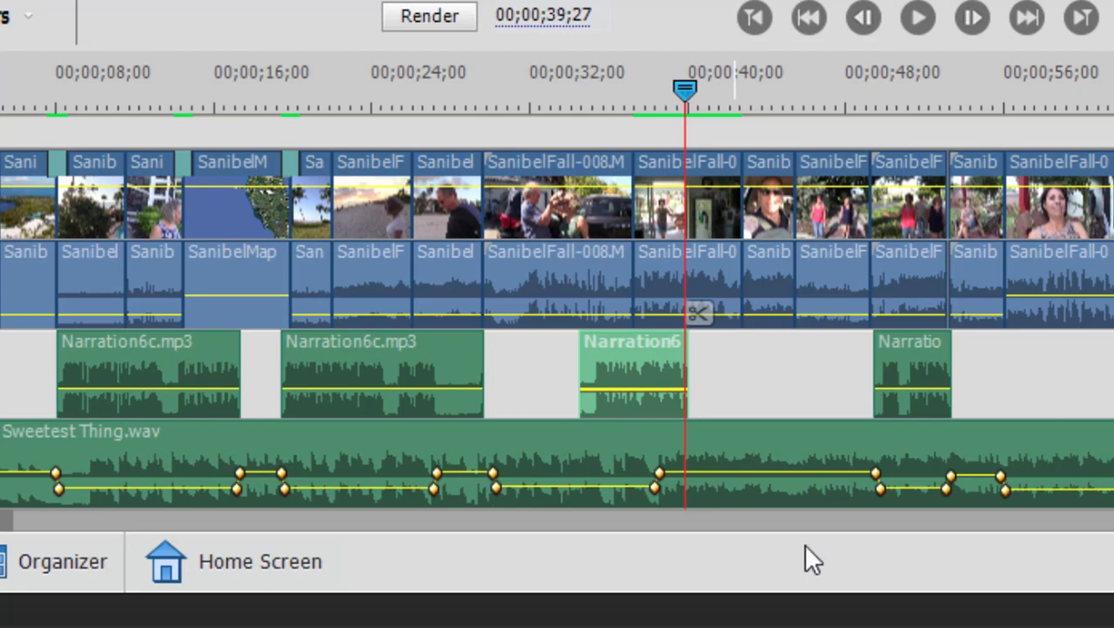
pyautogui.moveTo(707, 440)
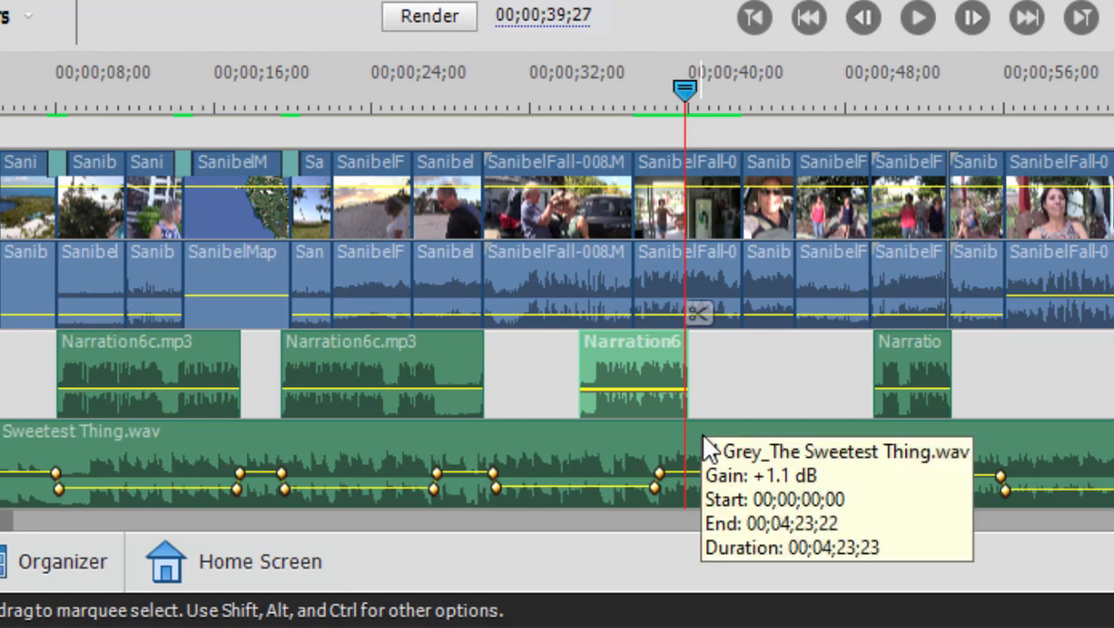
pyautogui.moveTo(778, 436)
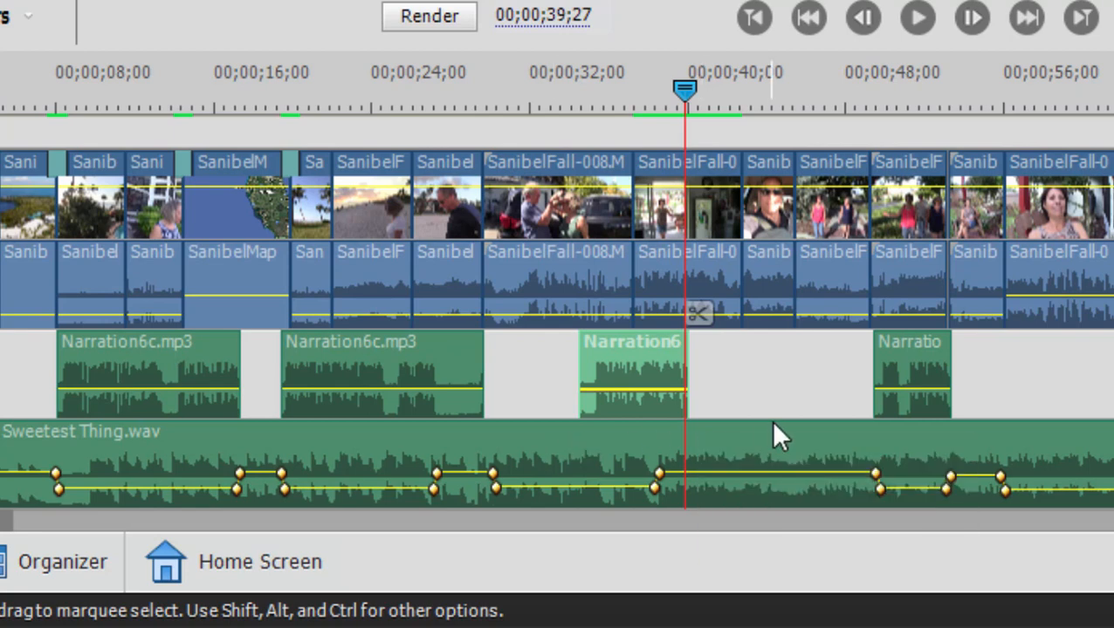
pyautogui.moveTo(654, 421)
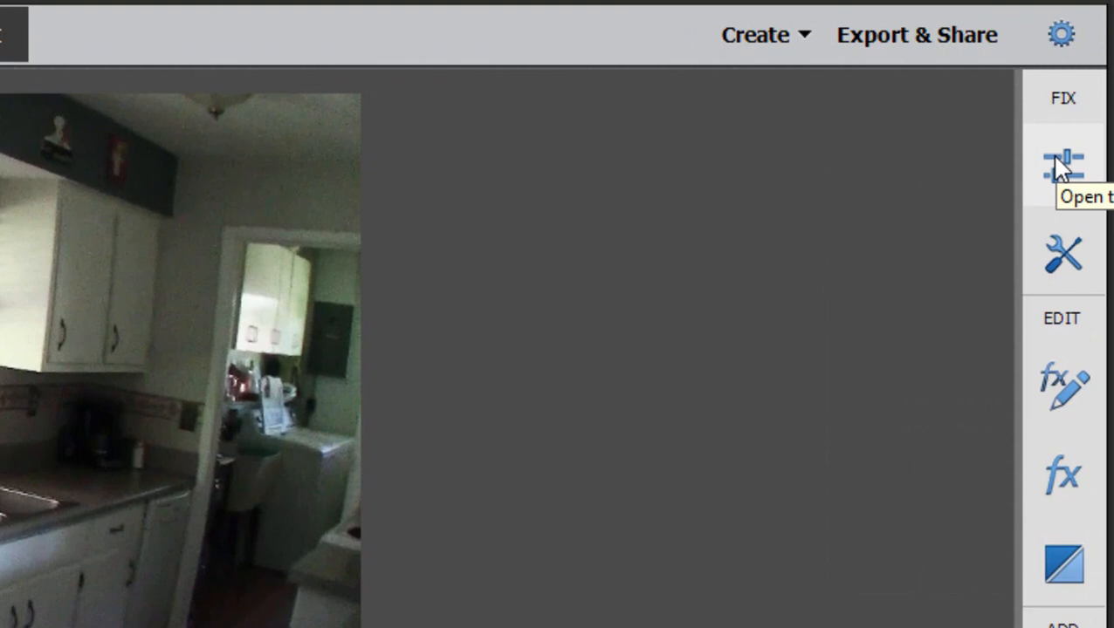
pyautogui.click(1061, 164)
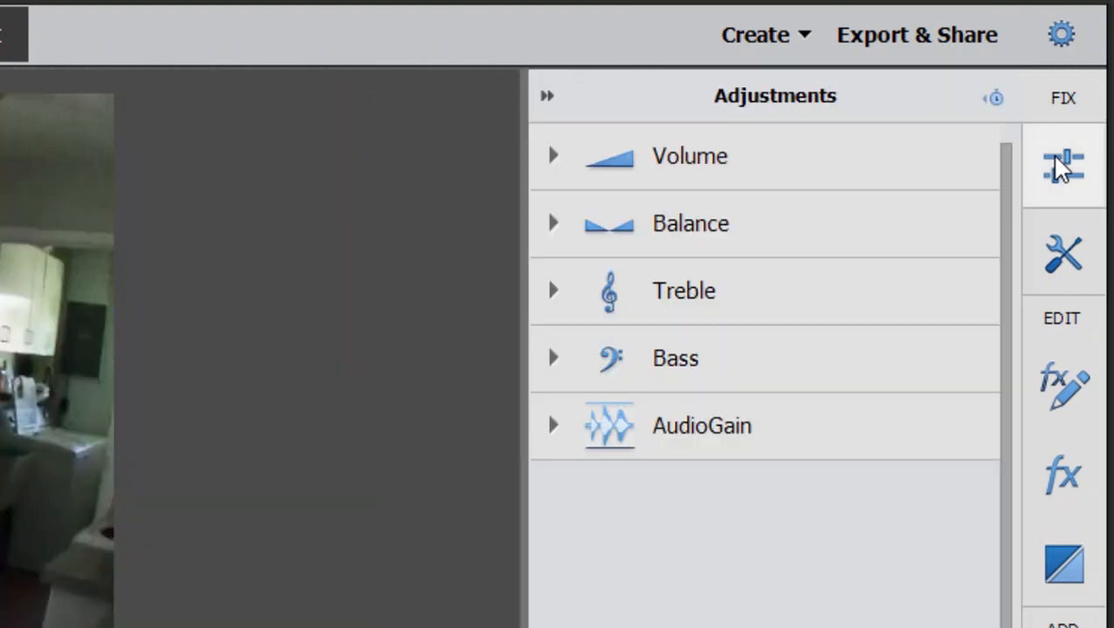
pyautogui.click(552, 155)
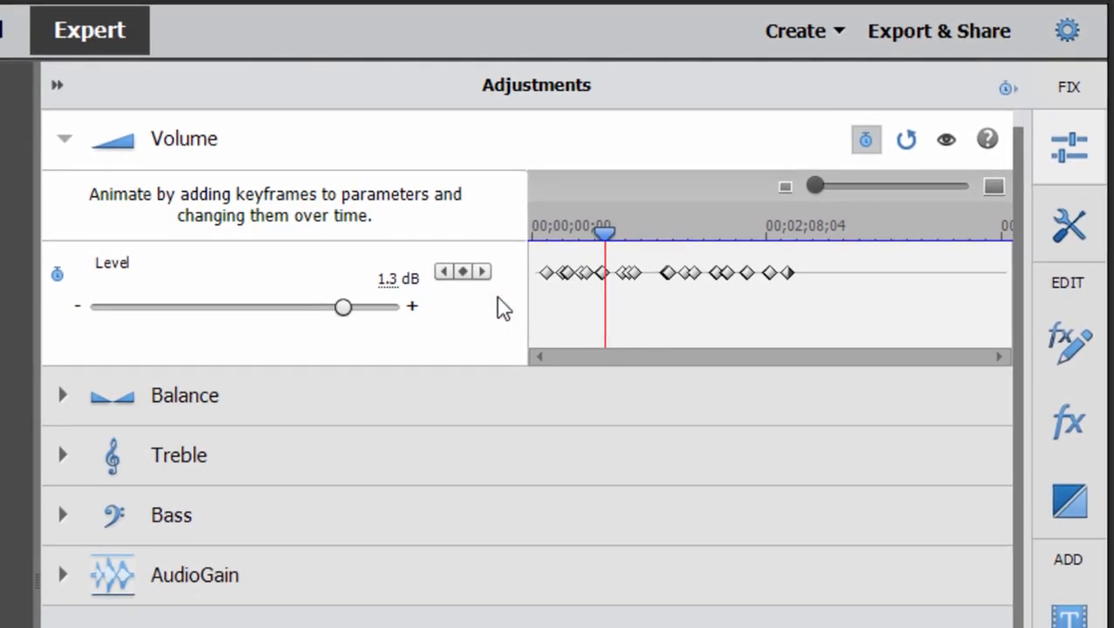
pyautogui.moveTo(515, 244)
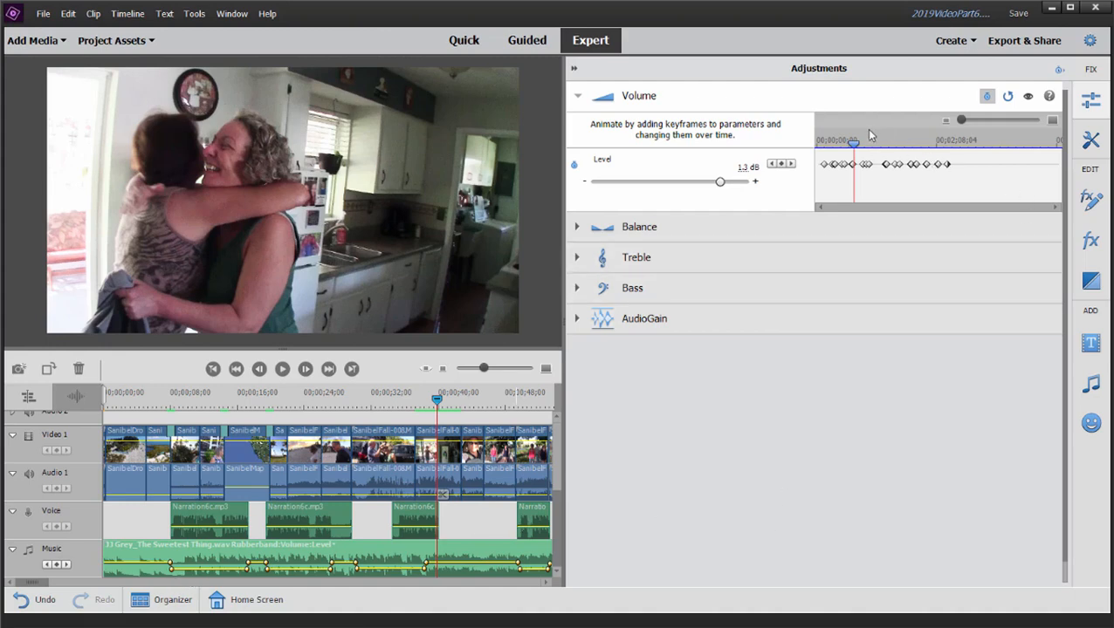
pyautogui.moveTo(849, 192)
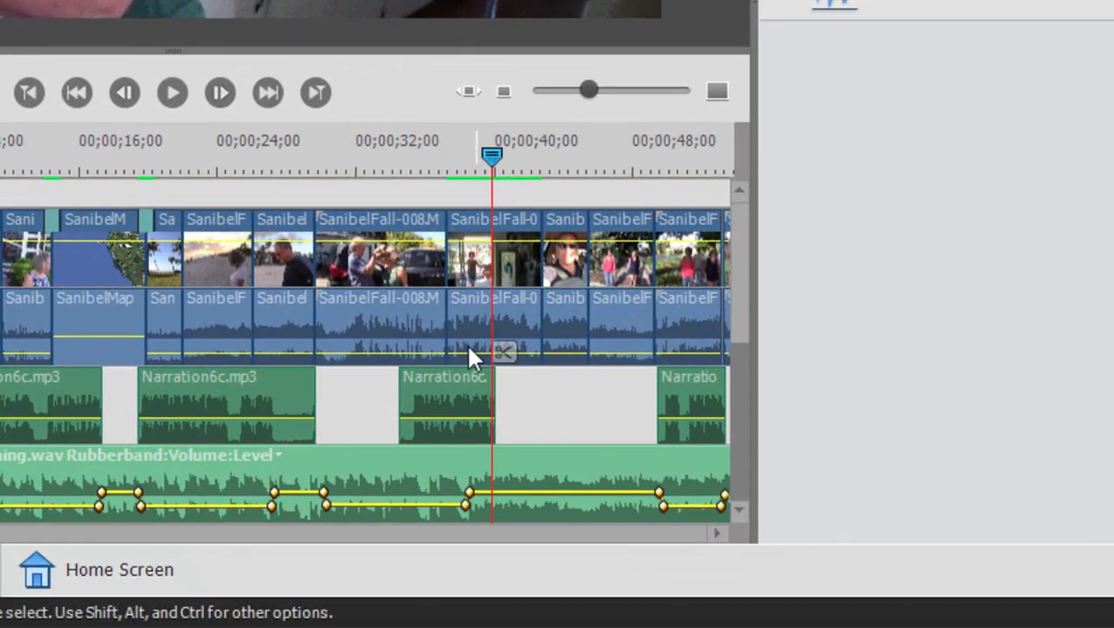
pyautogui.moveTo(492, 515)
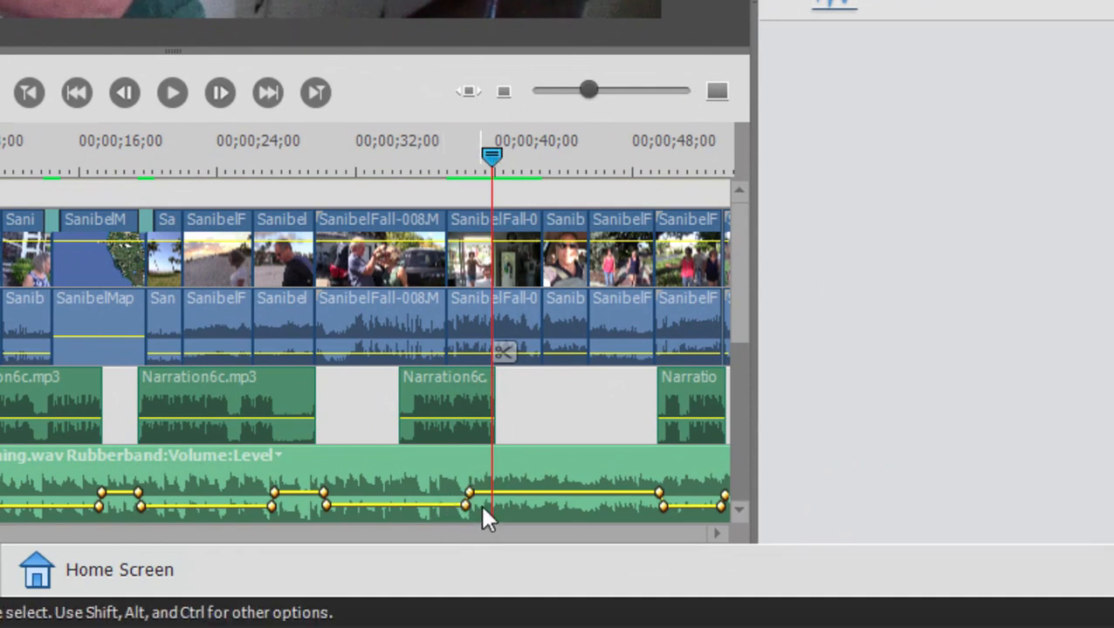
pyautogui.moveTo(492, 434)
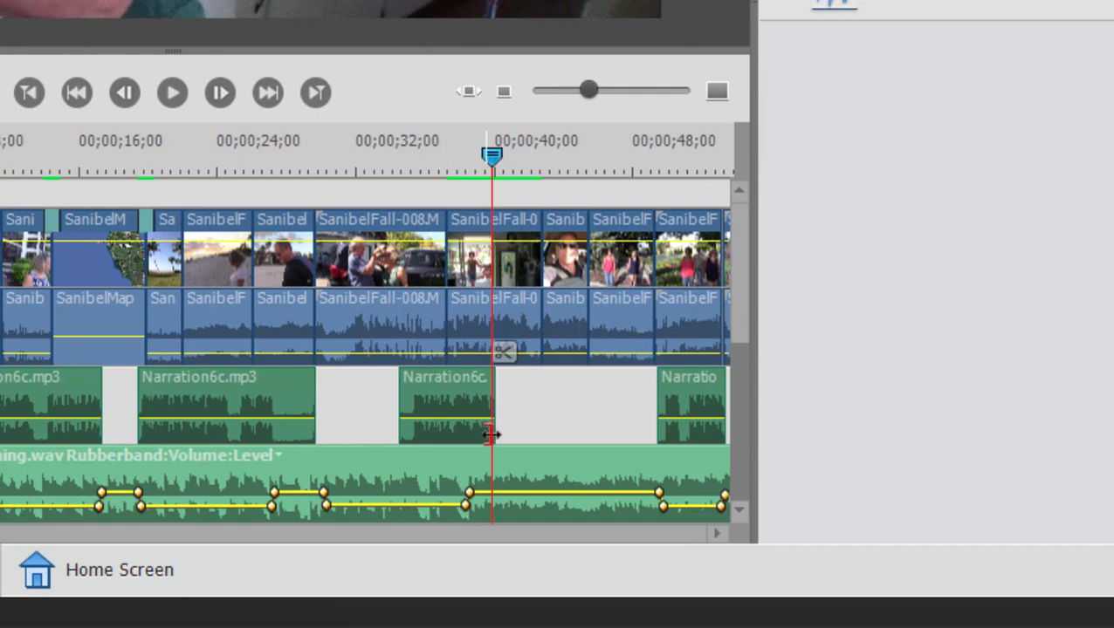
pyautogui.moveTo(520, 223)
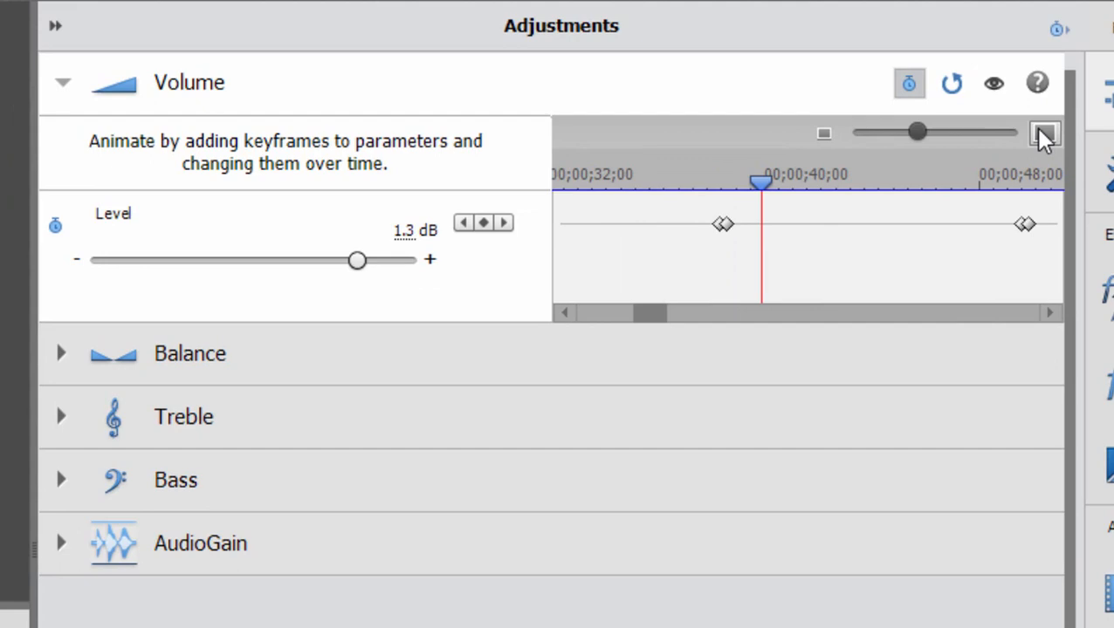
# - Zoom out the Volume keyframe controller so the music keyframes near 39 seconds show together
pyautogui.click(1044, 133)
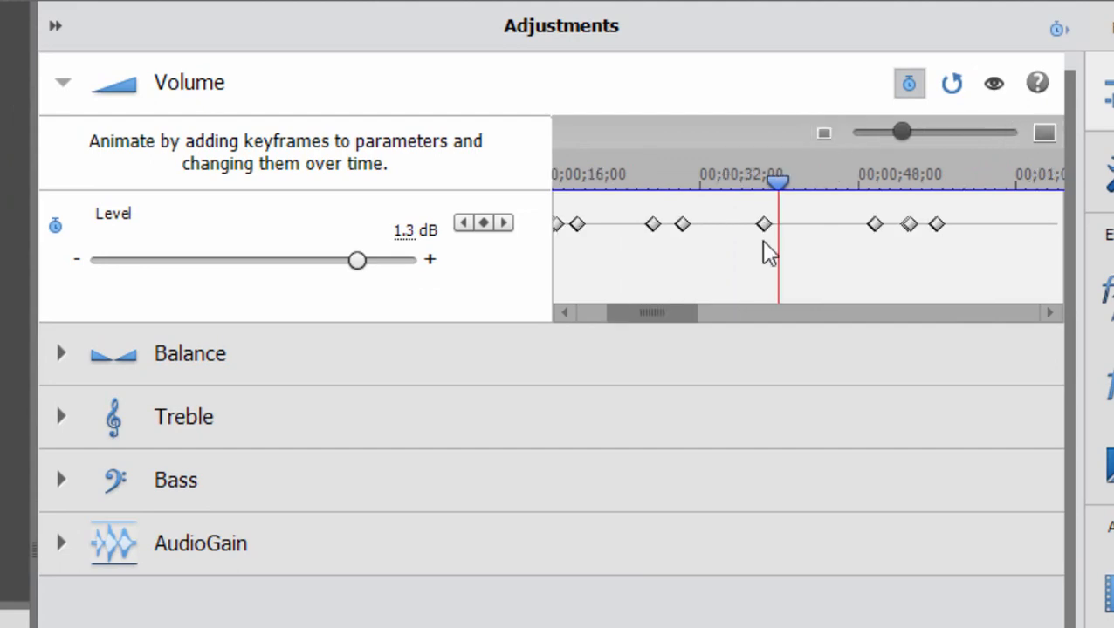
pyautogui.moveTo(194, 620)
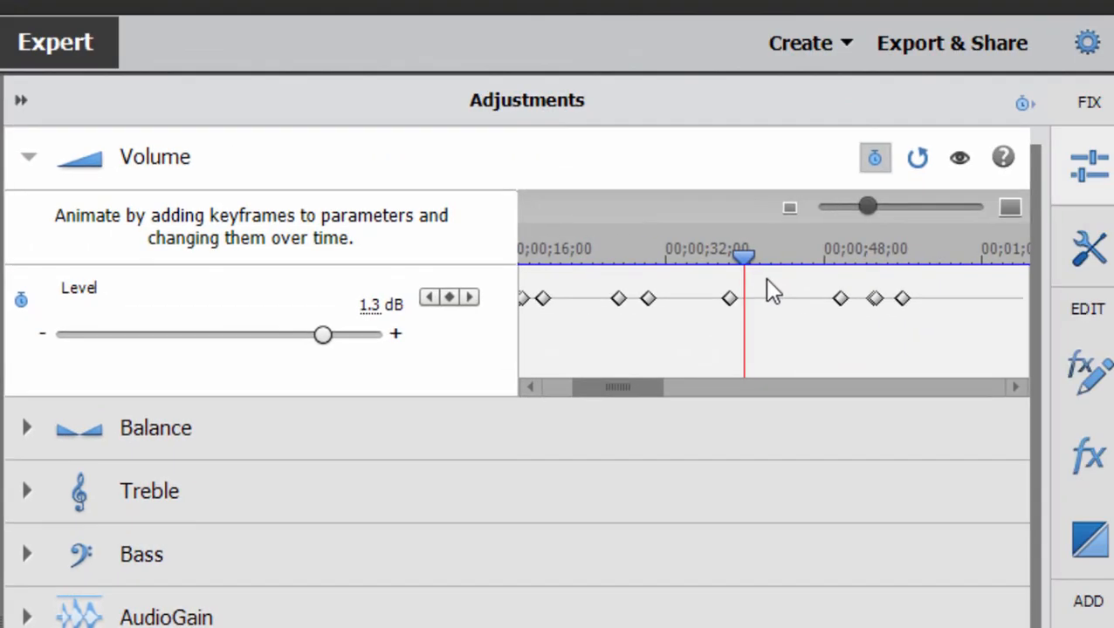
pyautogui.click(729, 298)
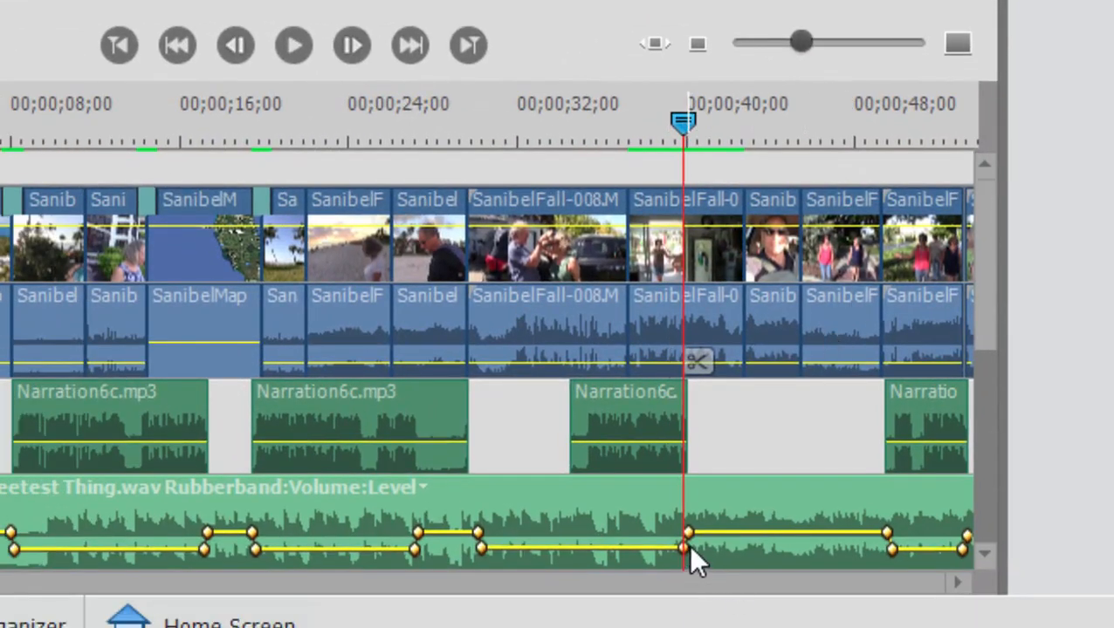
pyautogui.moveTo(489, 500)
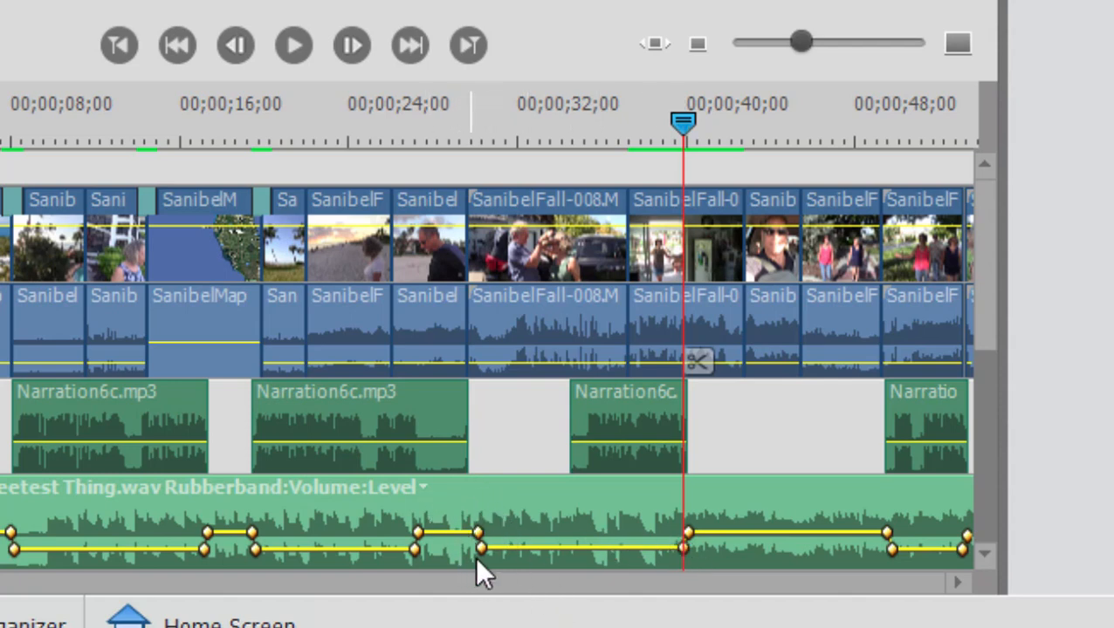
pyautogui.moveTo(689, 125)
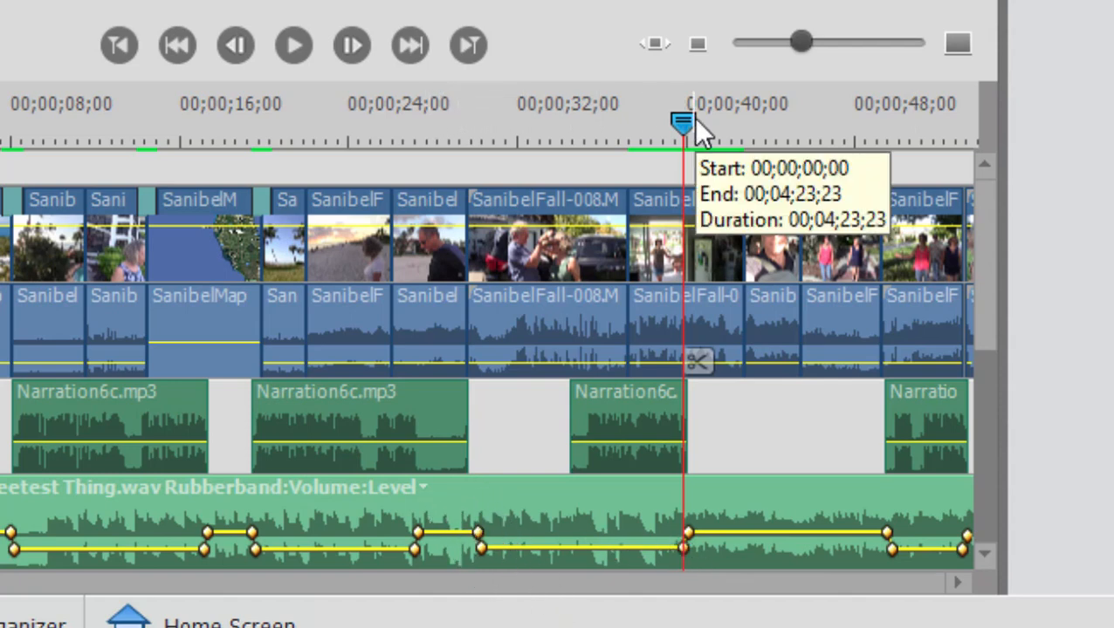
# - Move the current-time indicator back to the Narration6c clip's start at about 32 seconds
pyautogui.moveTo(684, 126); pyautogui.dragTo(607, 126)
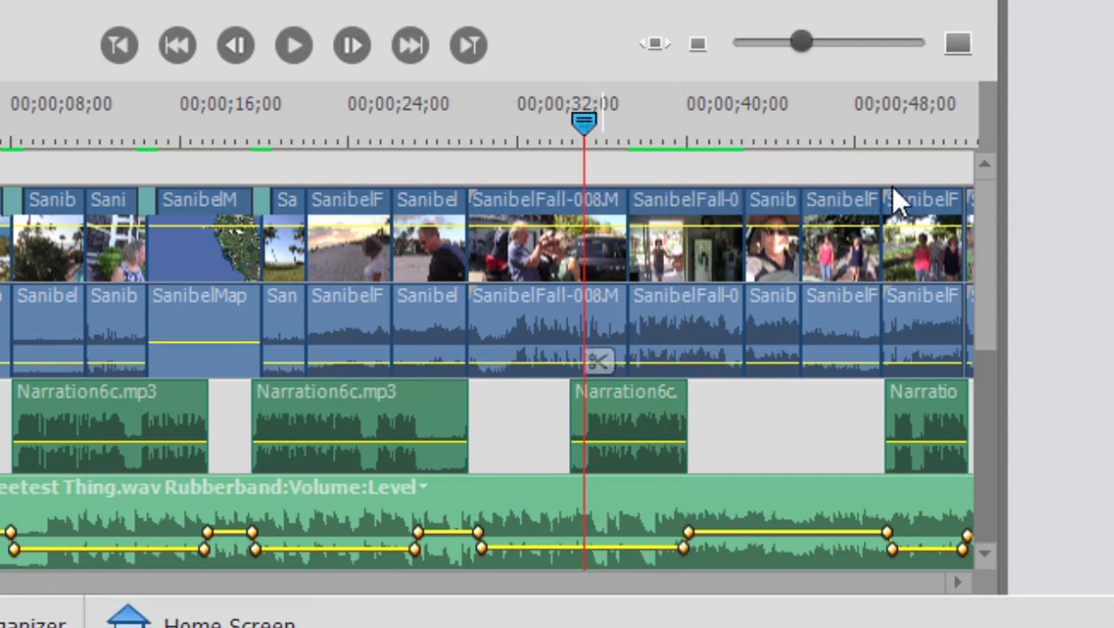
pyautogui.moveTo(934, 209)
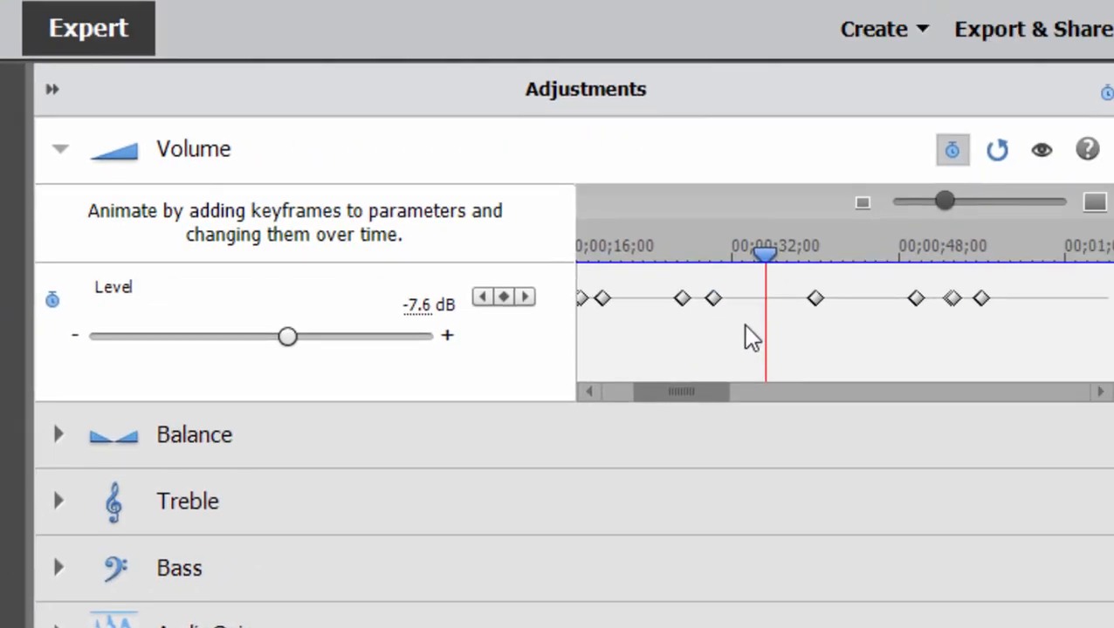
# - Drag the music Level keyframe to about 32 seconds so the dip starts with the narration
pyautogui.click(712, 298)
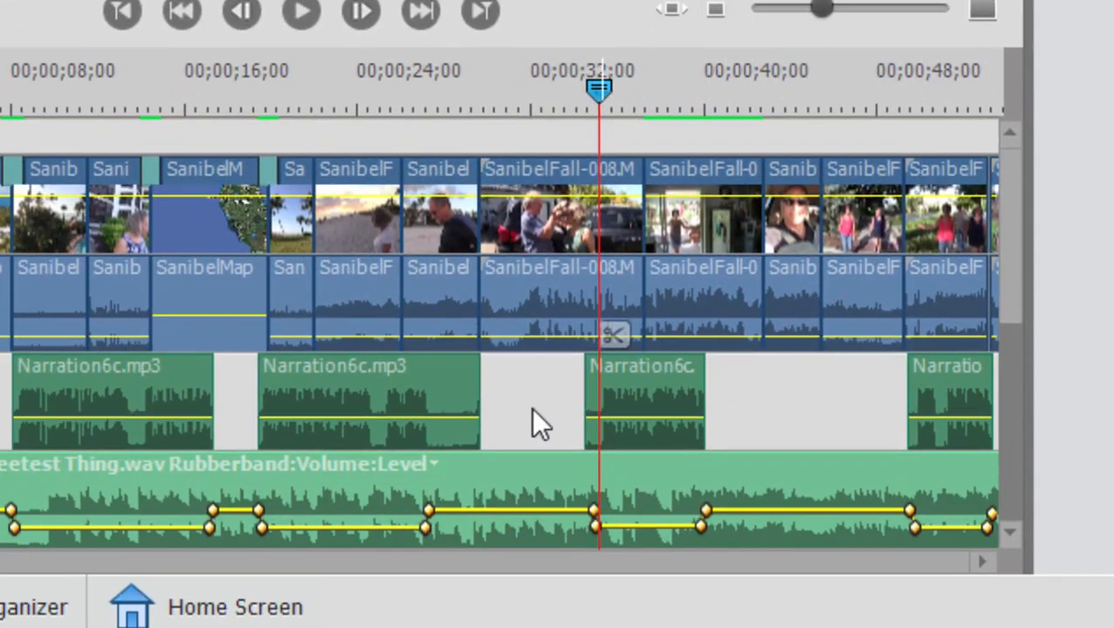
pyautogui.moveTo(615, 489)
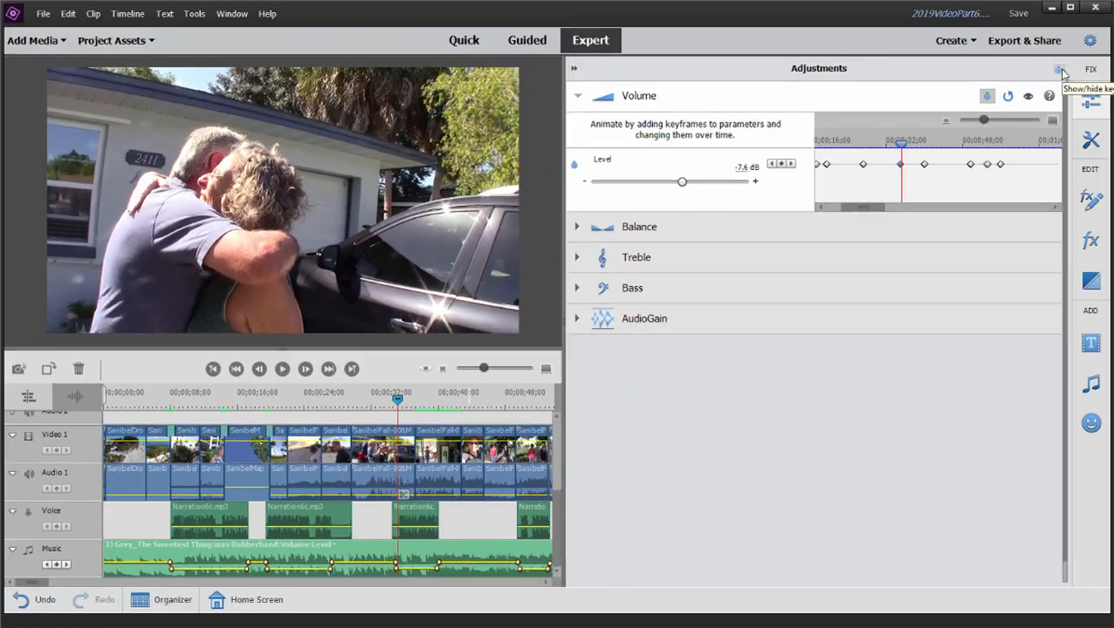
# - Hide the Adjustments panel so the timeline fills the full width again
pyautogui.click(1057, 70)
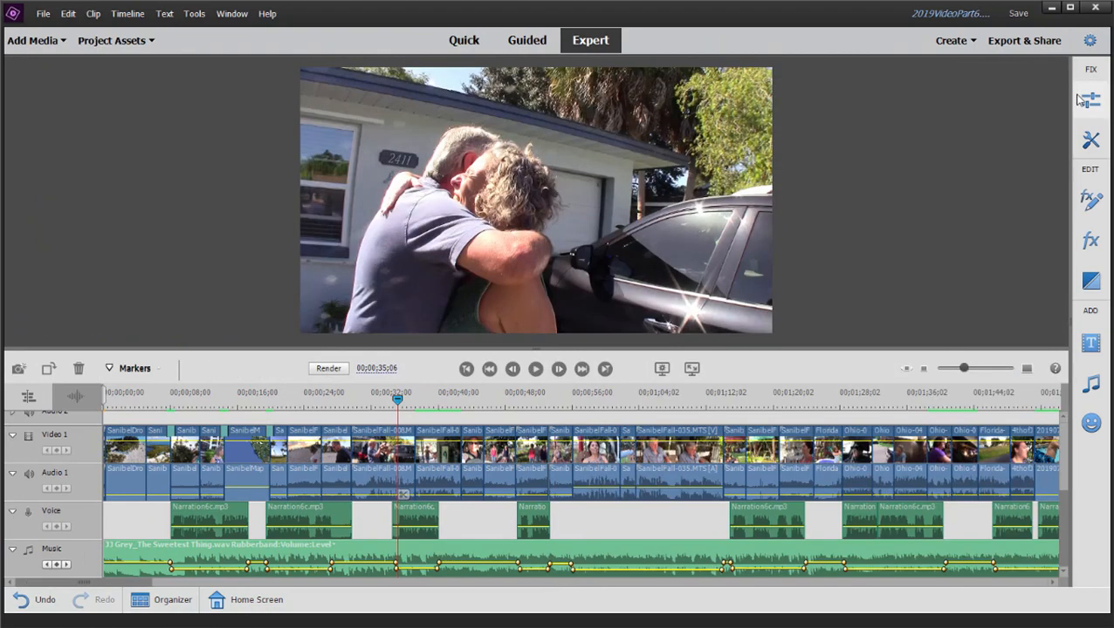
pyautogui.moveTo(637, 339)
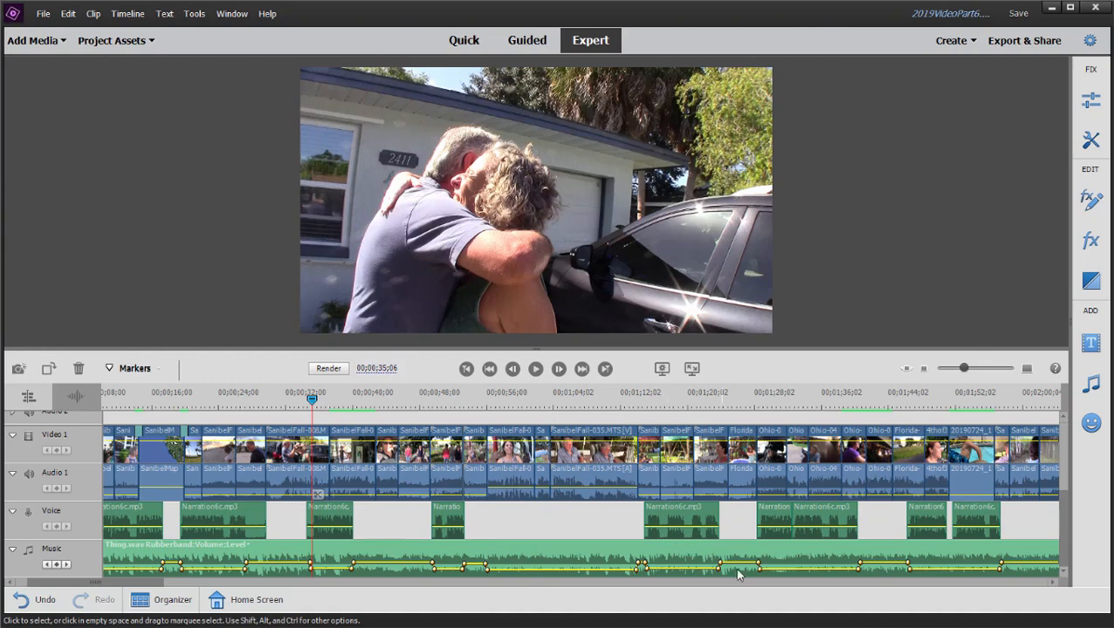
pyautogui.moveTo(990, 535)
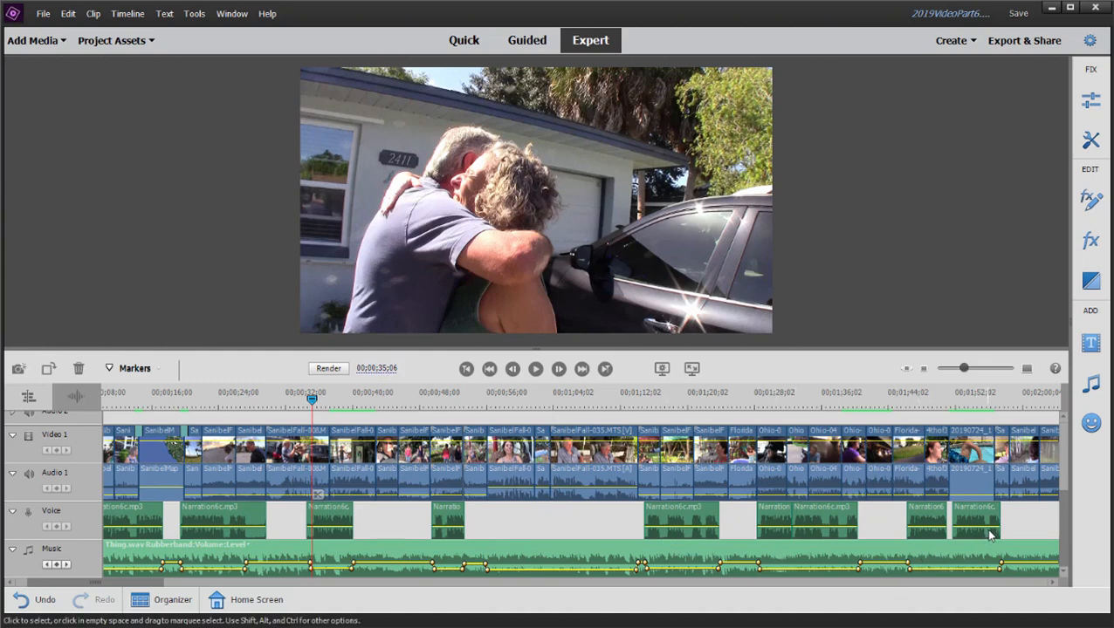